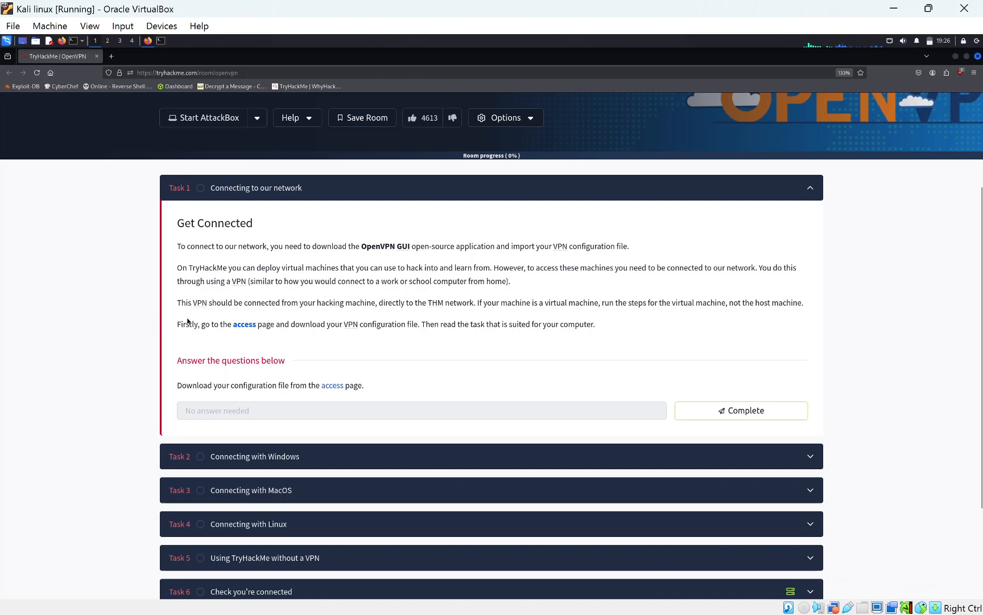
- Follow the Task 1 'access' link to reach the VPN access page
{"action": "scroll", "scroll_direction": "up", "scroll_amount": 3}
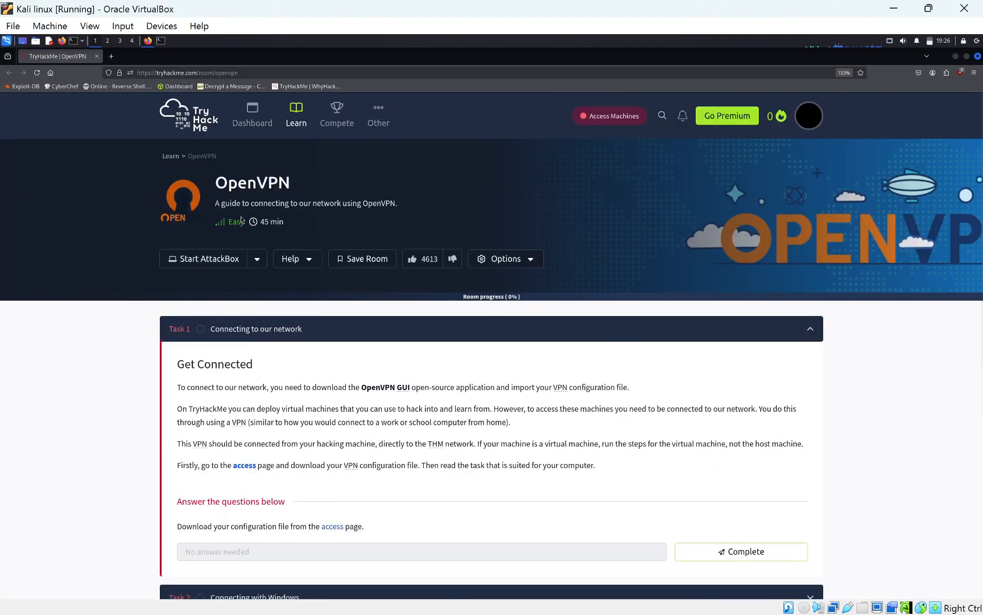
{"action": "scroll", "scroll_direction": "down", "scroll_amount": 3}
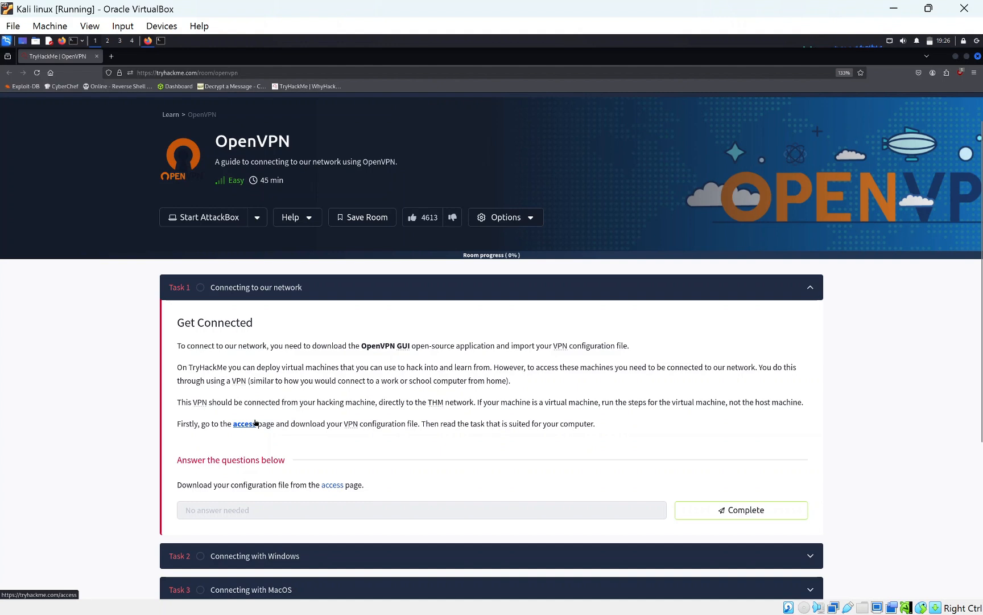
{"action": "left_click", "coordinate": [243, 423]}
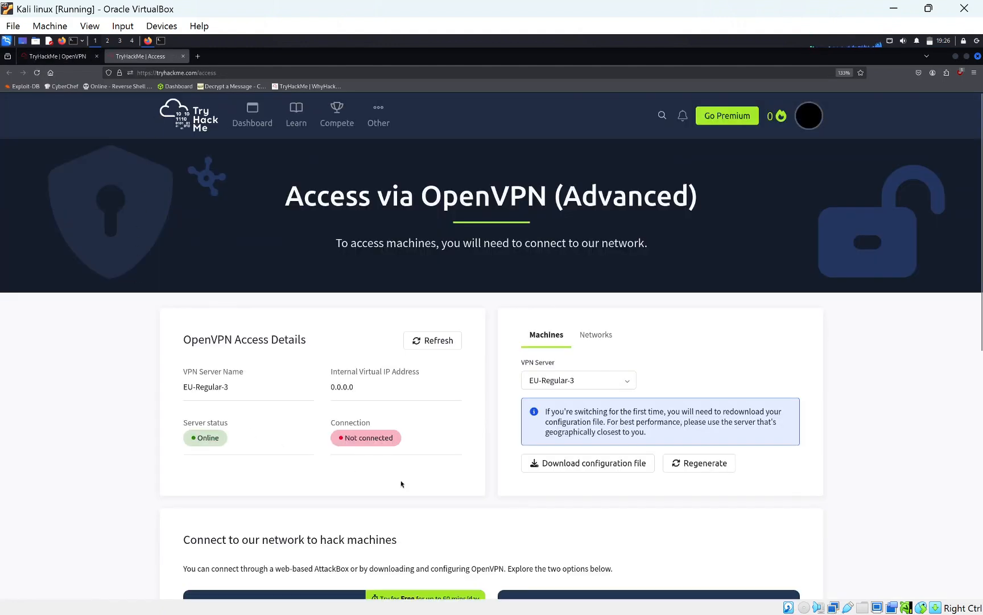
{"action": "mouse_move", "coordinate": [433, 394]}
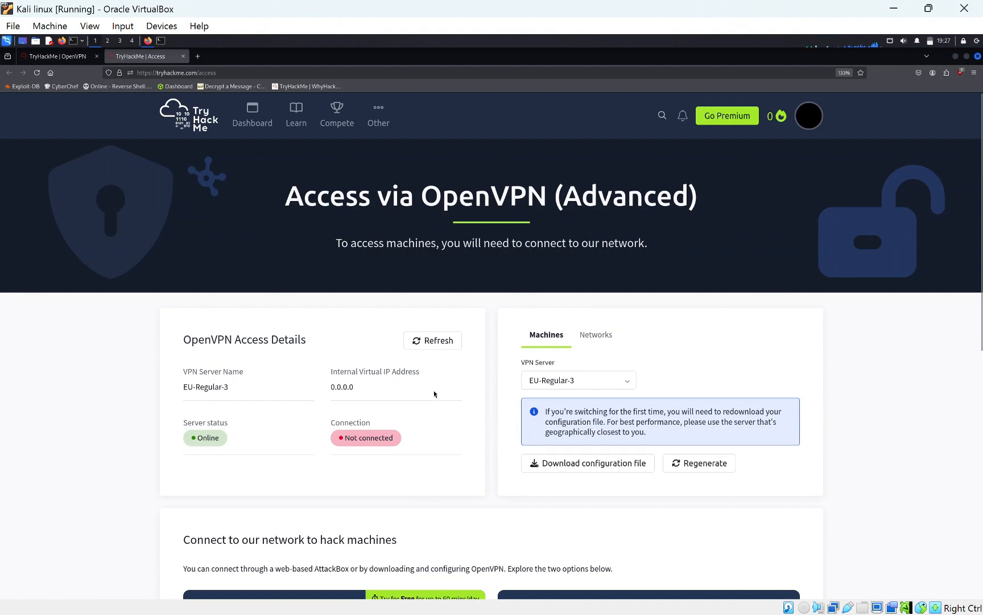
- Download the EU-Regular-3 VPN configuration file to the Downloads folder
{"action": "left_click", "coordinate": [576, 381]}
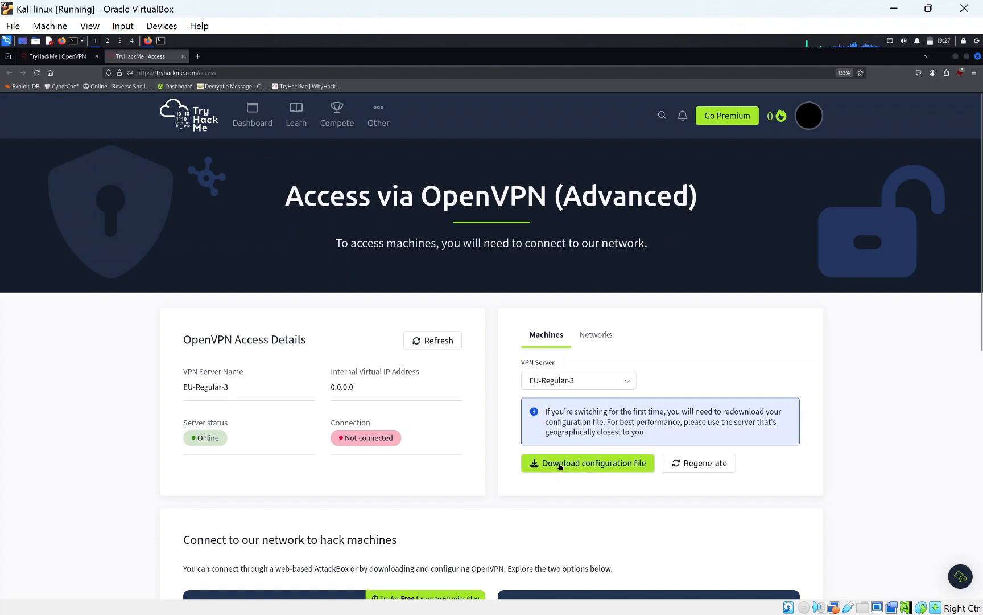
{"action": "left_click", "coordinate": [587, 464]}
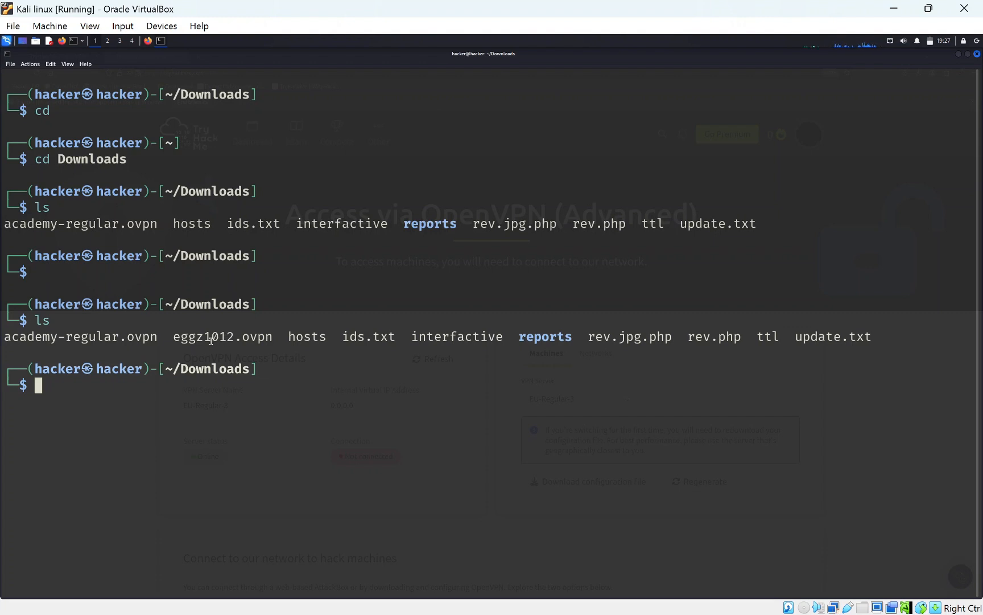
- Start OpenVPN as root with eggz1012.ovpn and supply the password
{"action": "double_click", "coordinate": [224, 336]}
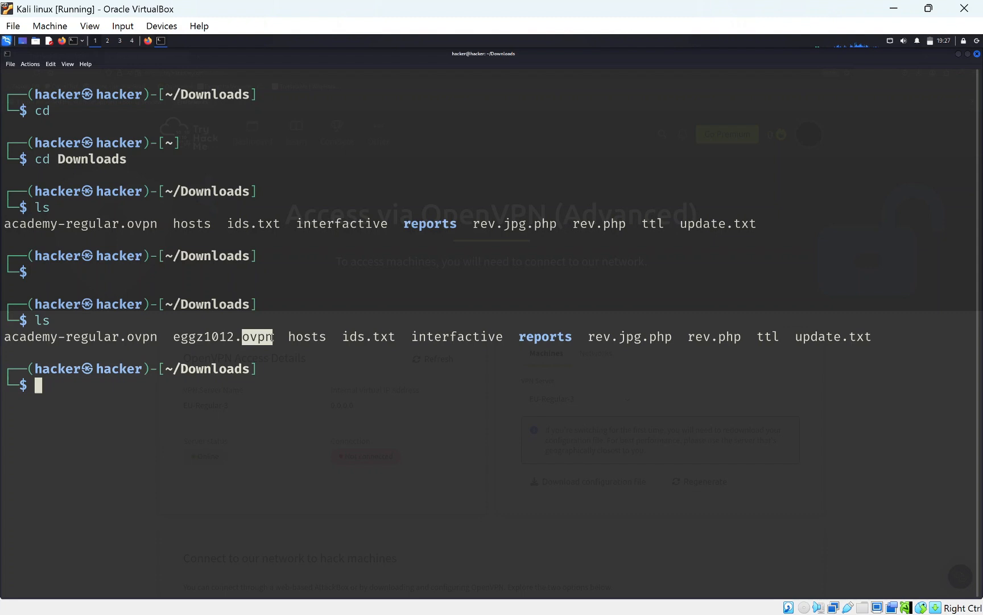
{"action": "type", "text": "sudo su"}
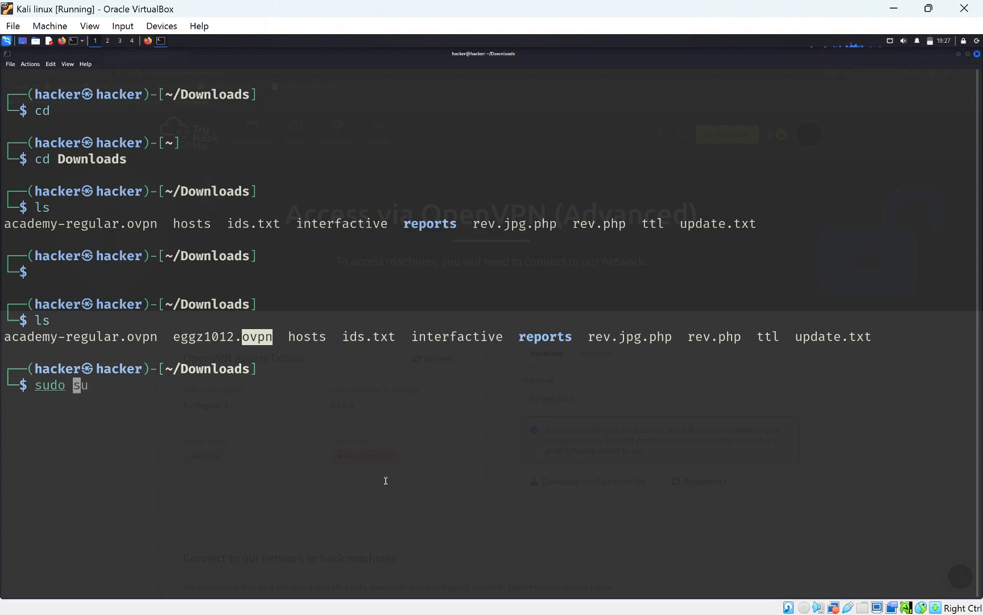
{"action": "type", "text": "openvpn eggz1012.ovpn"}
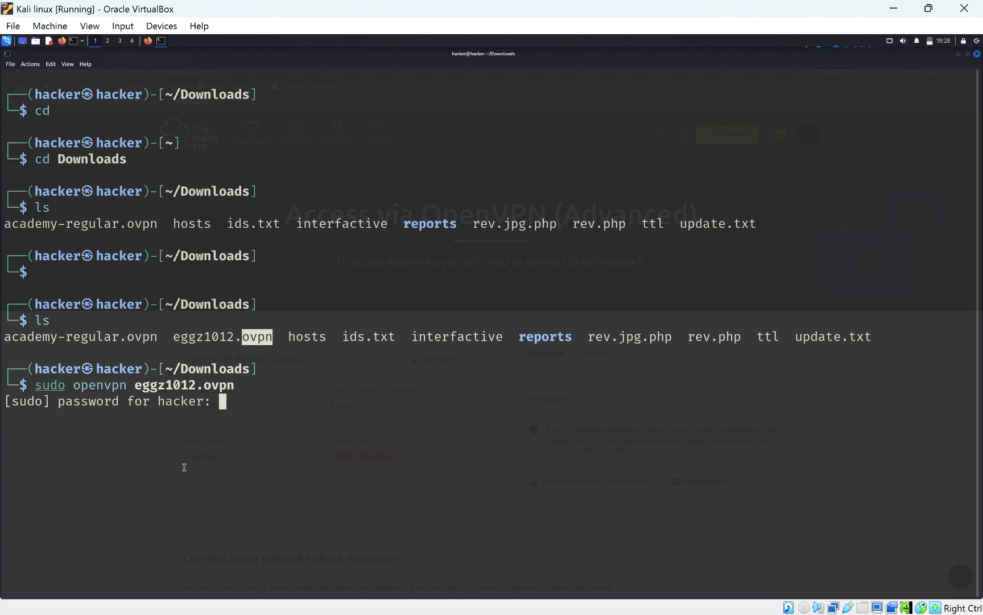
{"action": "key", "text": "Return"}
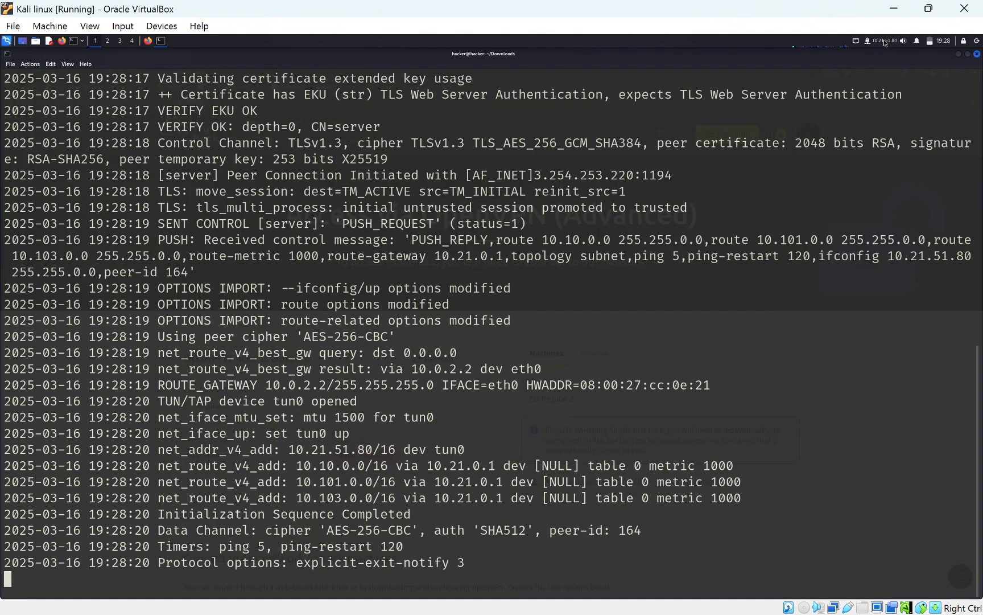
{"action": "mouse_move", "coordinate": [761, 106]}
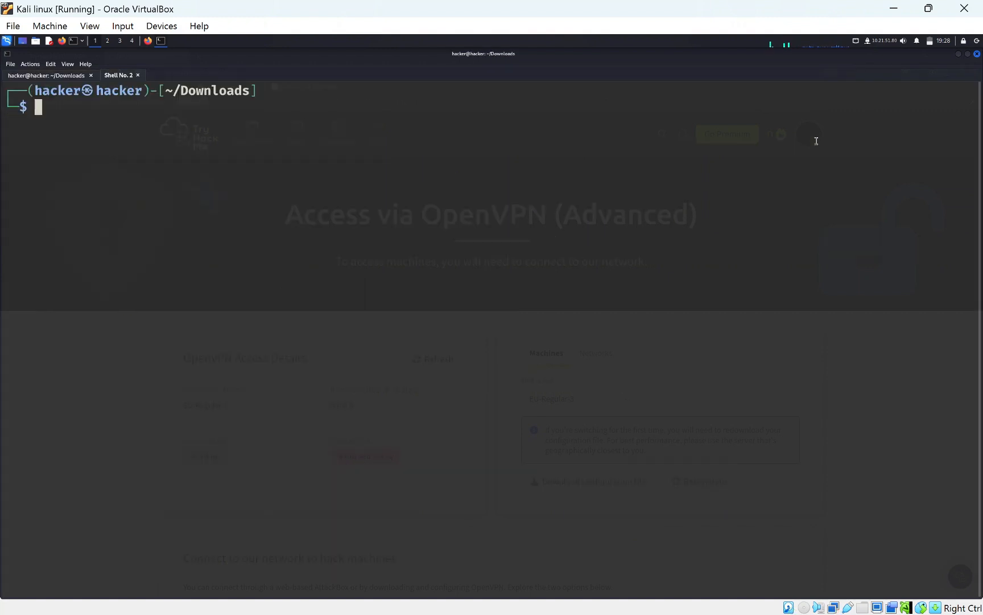
- Check with ifconfig that the tun0 interface is up at 10.21.51.80
{"action": "type", "text": "if"}
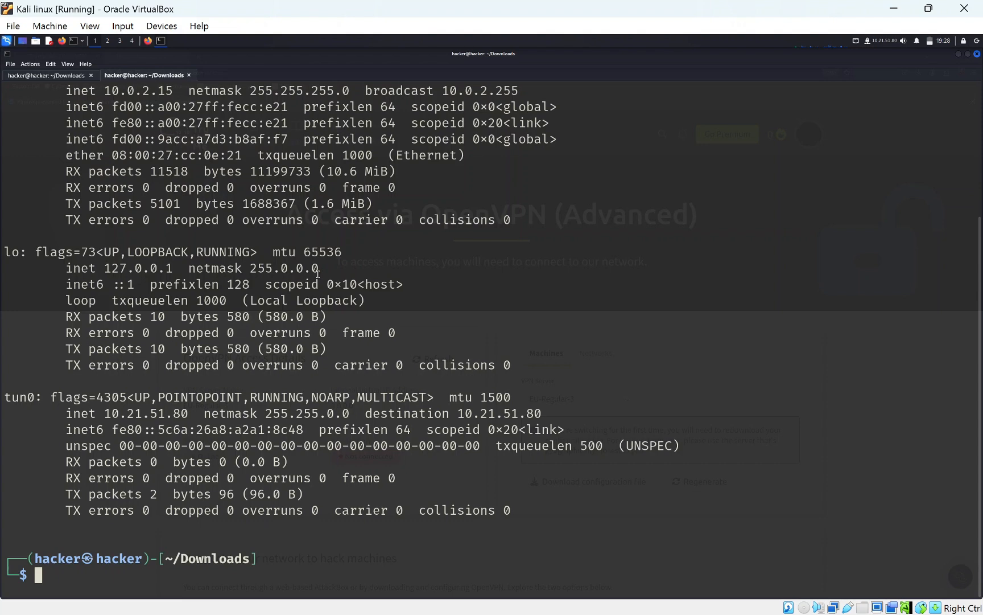
{"action": "double_click", "coordinate": [145, 413]}
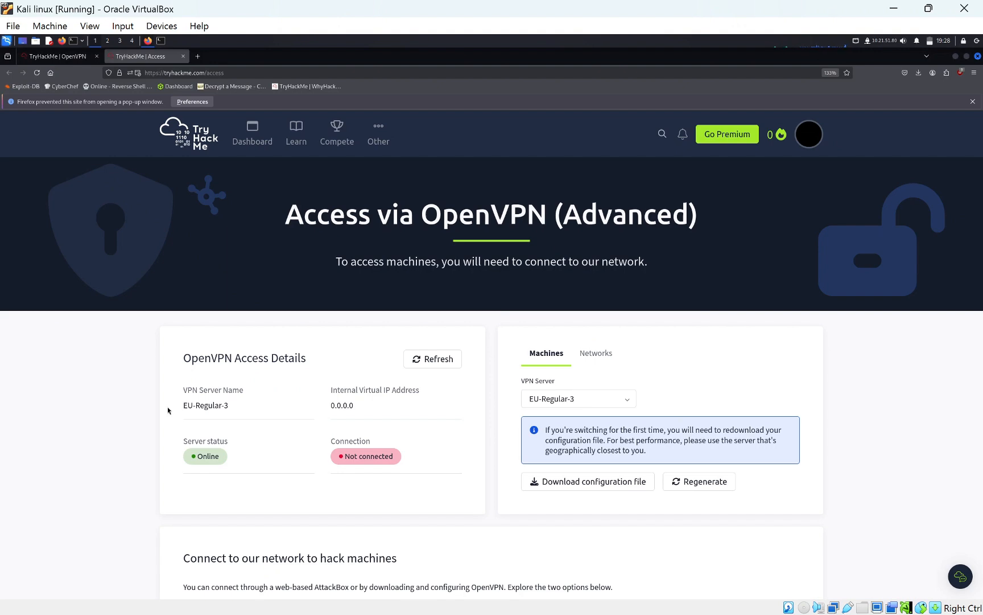
- Mark the 'Connecting to our network' task complete in the OpenVPN room
{"action": "left_click", "coordinate": [57, 56]}
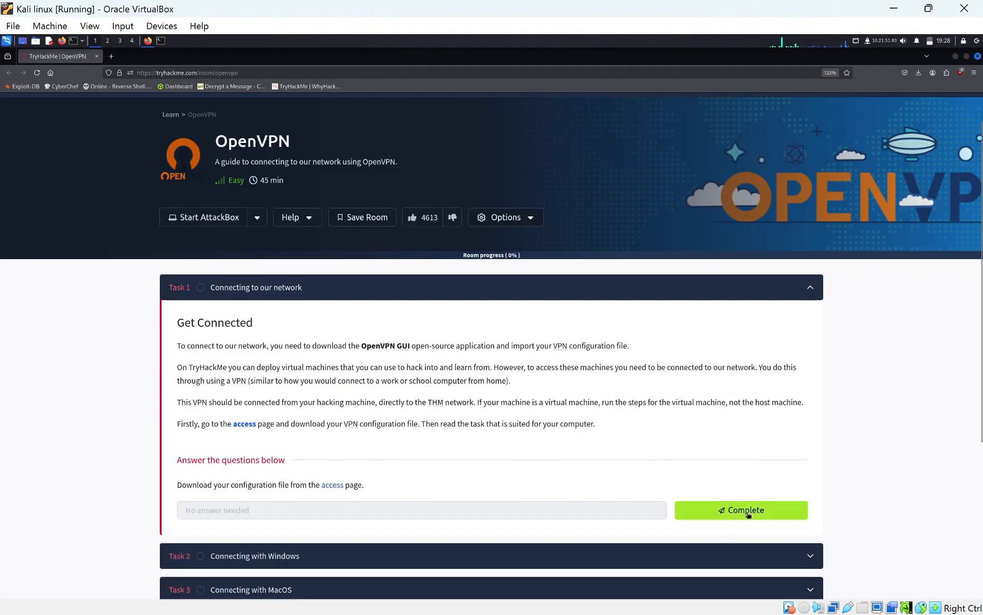
{"action": "left_click", "coordinate": [741, 509]}
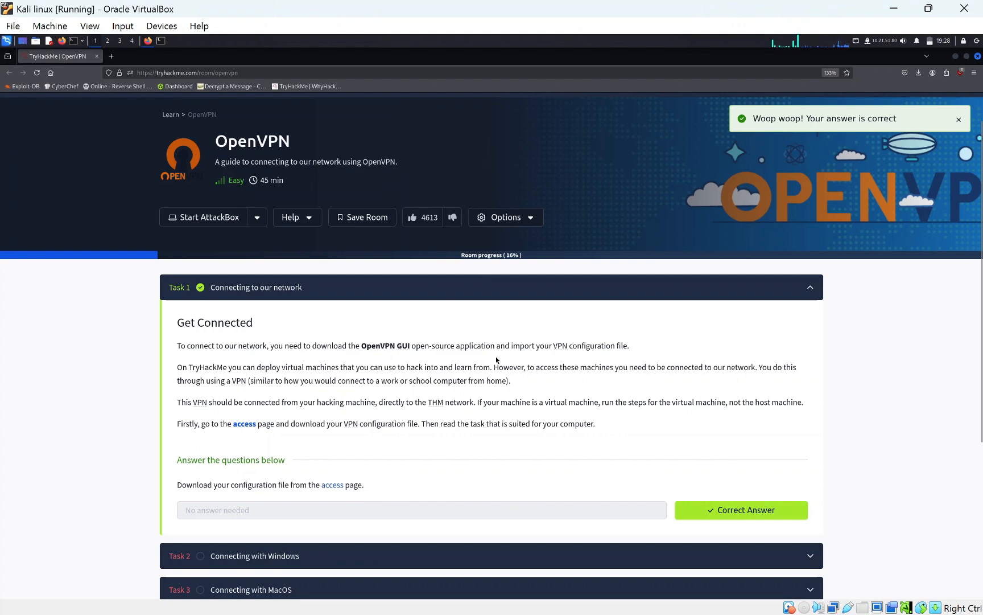
{"action": "scroll", "scroll_direction": "down", "scroll_amount": 3}
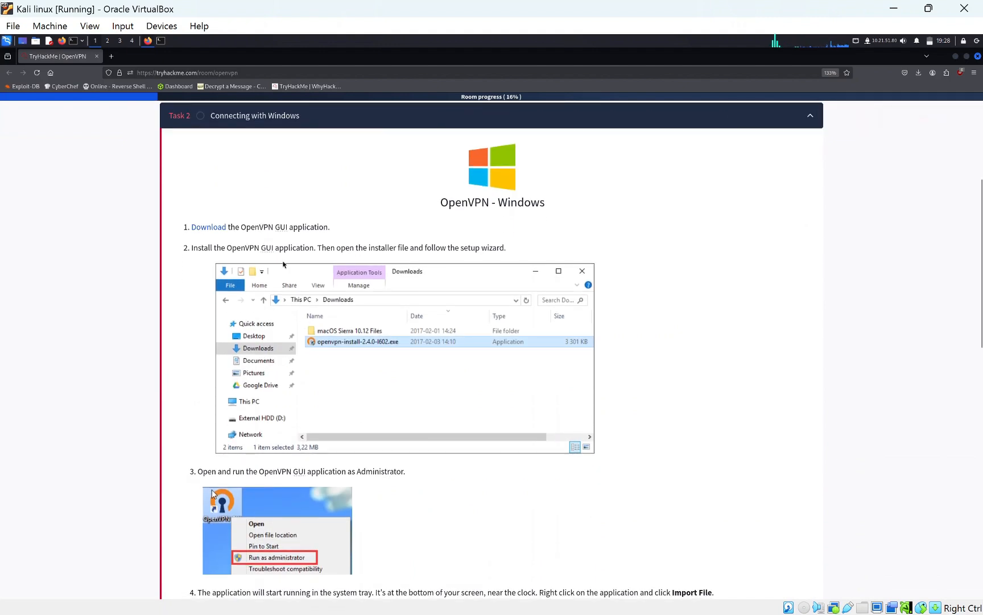
{"action": "scroll", "scroll_direction": "down", "scroll_amount": 3}
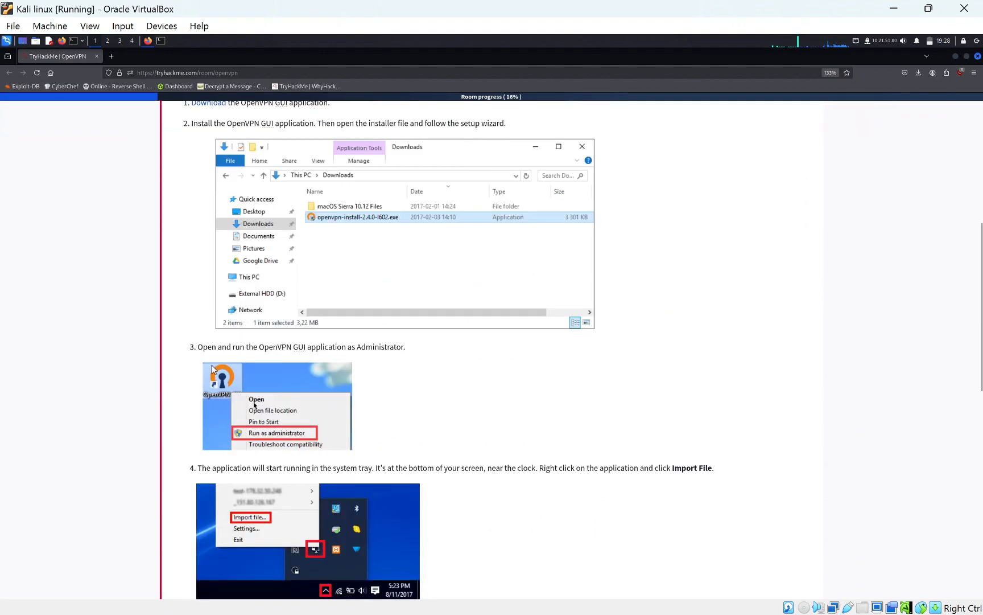
{"action": "scroll", "scroll_direction": "down", "scroll_amount": 3}
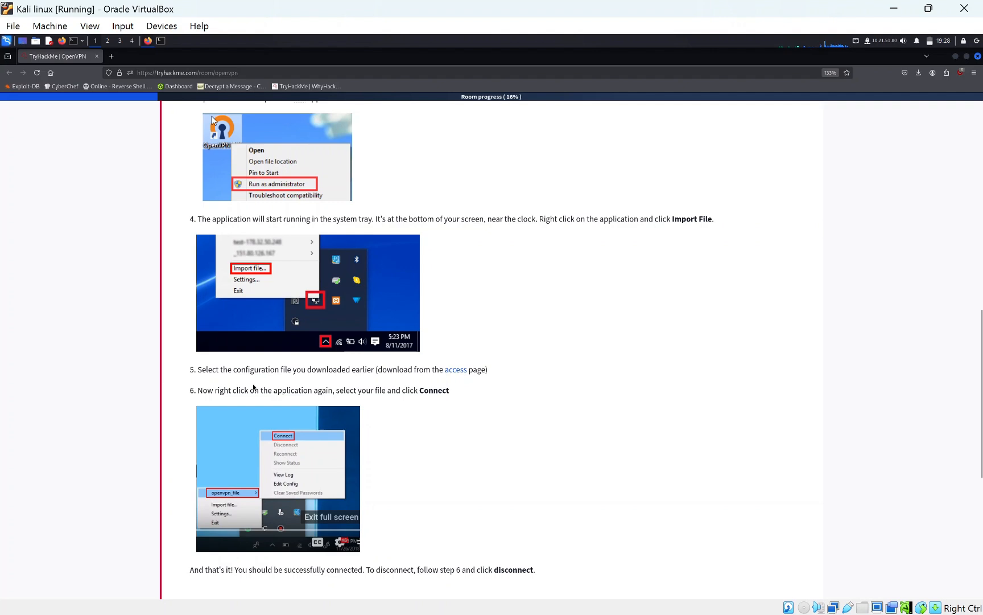
{"action": "scroll", "scroll_direction": "down", "scroll_amount": 3}
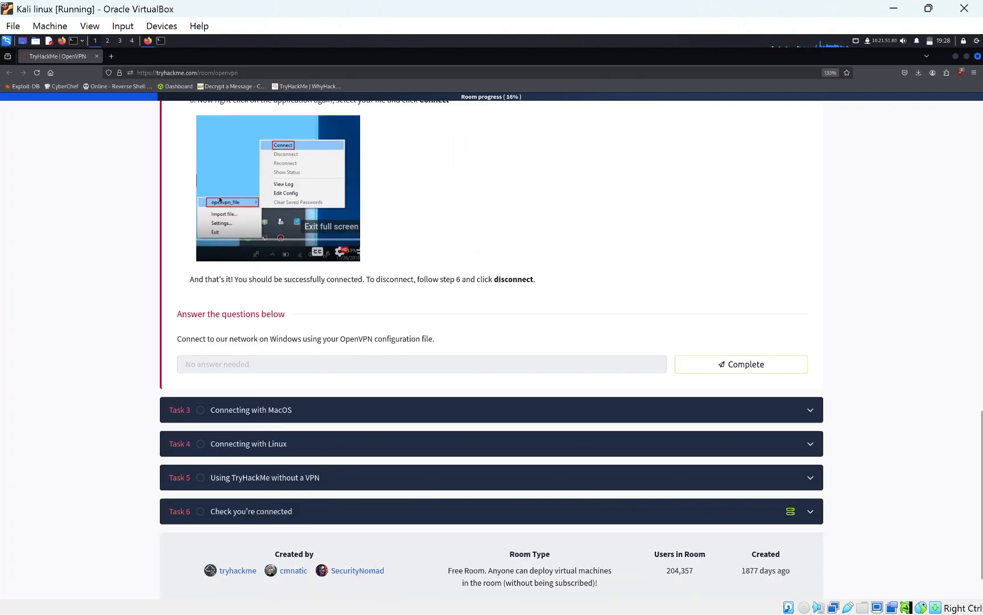
- Mark the Windows connection task complete and expand the macOS connection task
{"action": "left_click", "coordinate": [741, 364]}
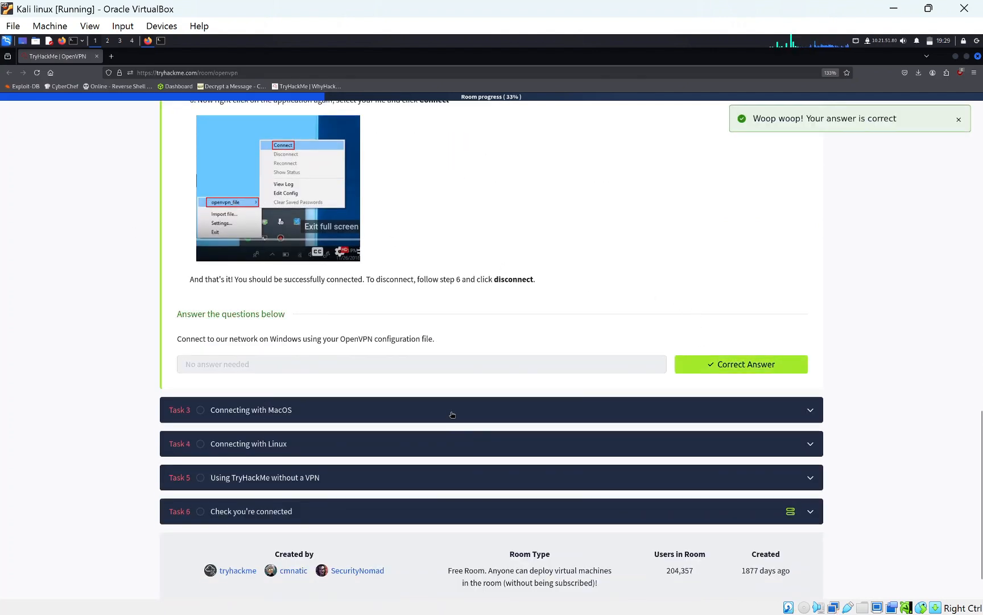
{"action": "left_click", "coordinate": [251, 410]}
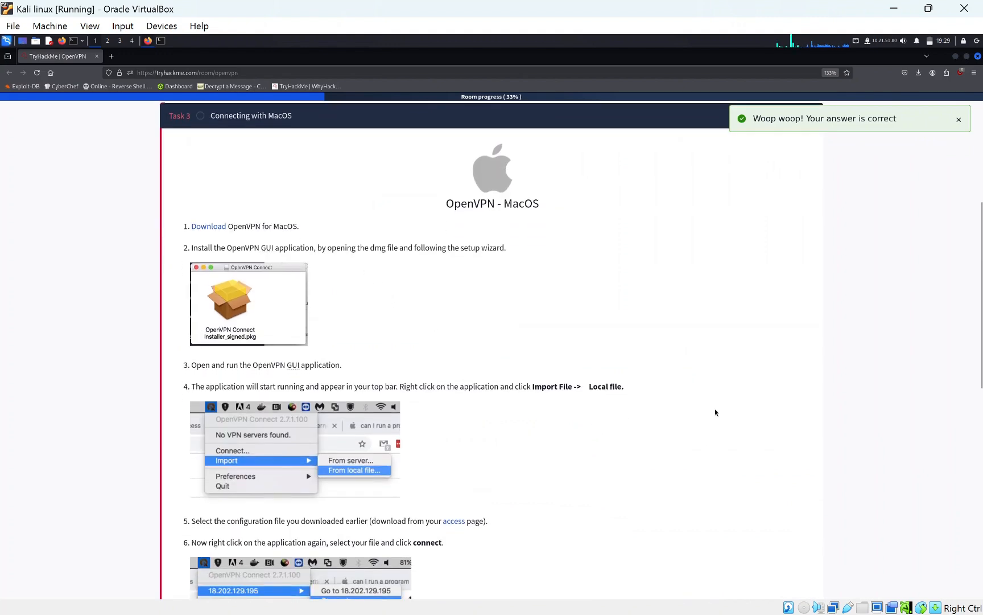
{"action": "mouse_move", "coordinate": [316, 452]}
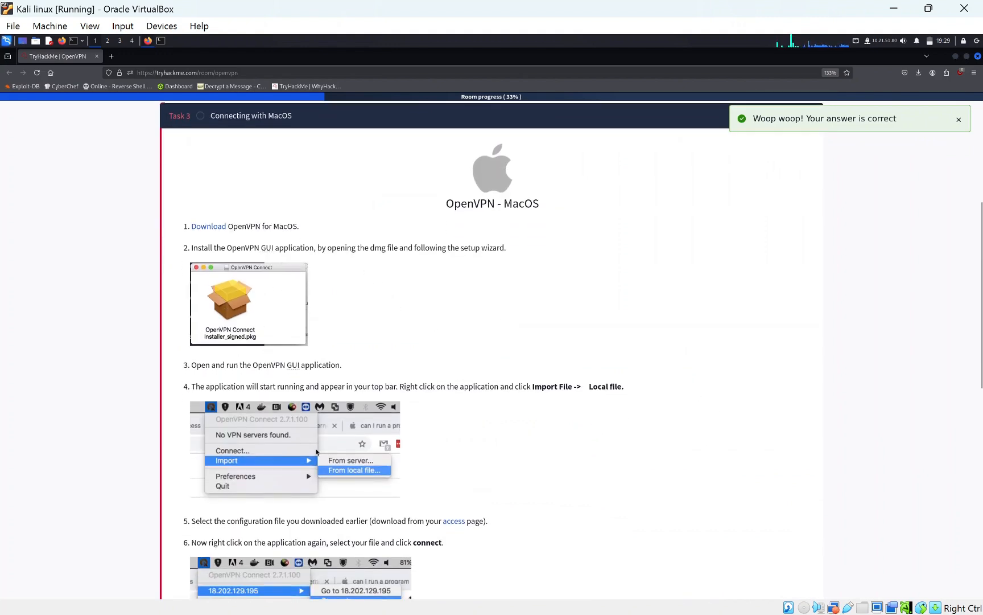
{"action": "scroll", "scroll_direction": "down", "scroll_amount": 3}
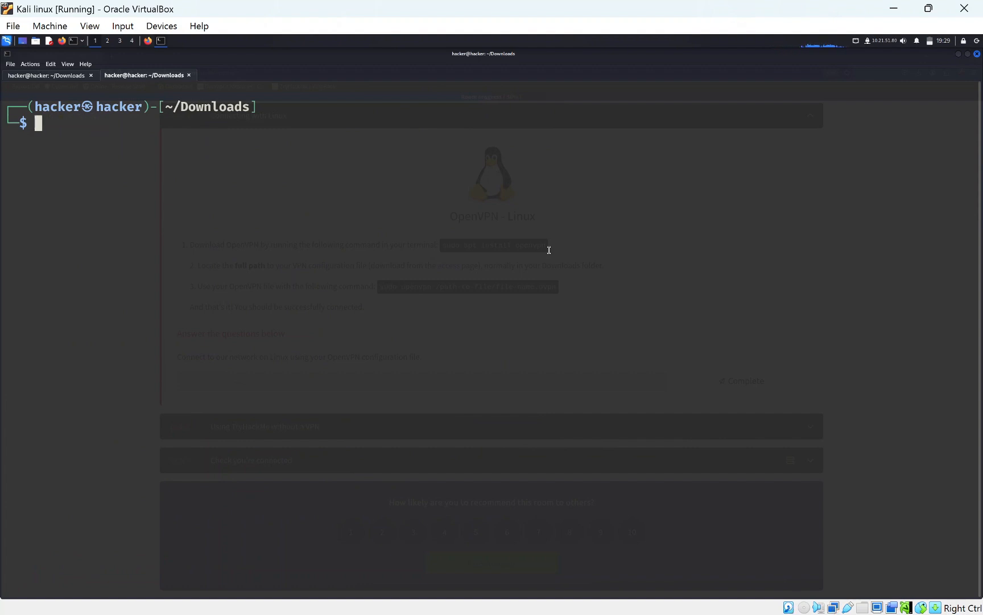
- Move to the home directory, check it with pwd and become root
{"action": "type", "text": "sudo openvpn academy-regular.ovpn"}
{"action": "type", "text": "ls"}
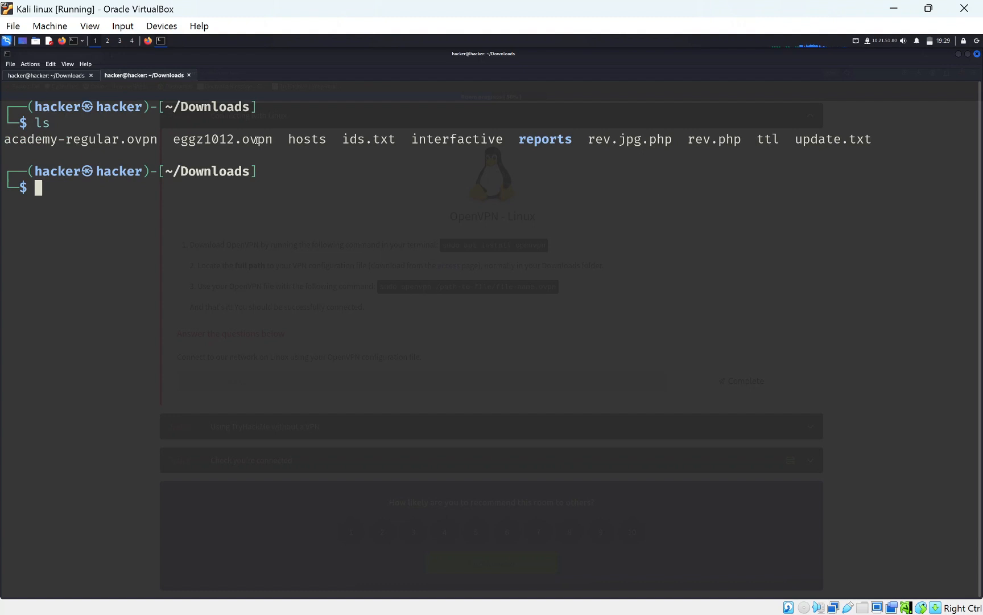
{"action": "type", "text": "cd]"}
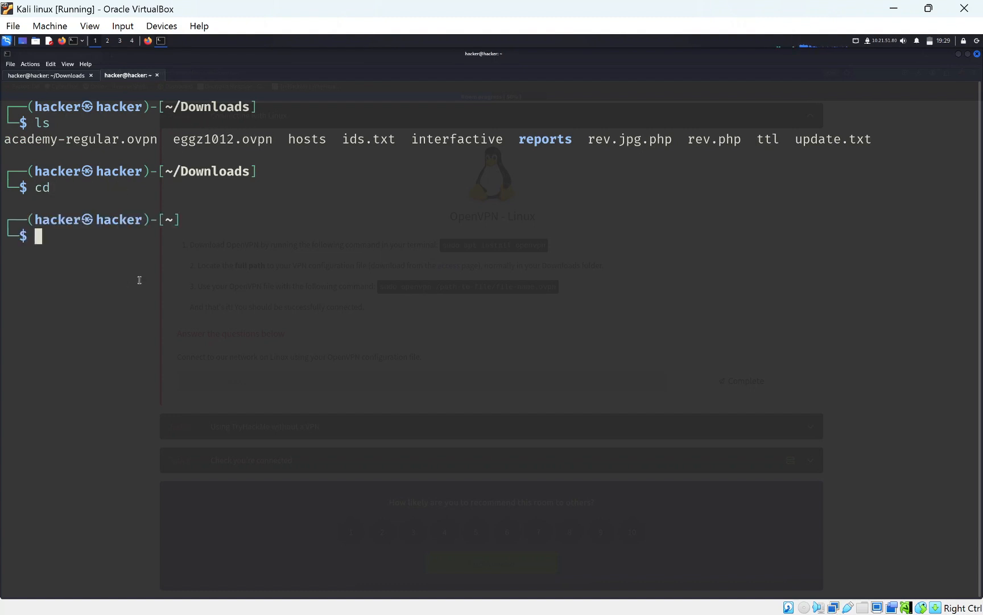
{"action": "type", "text": "pwd"}
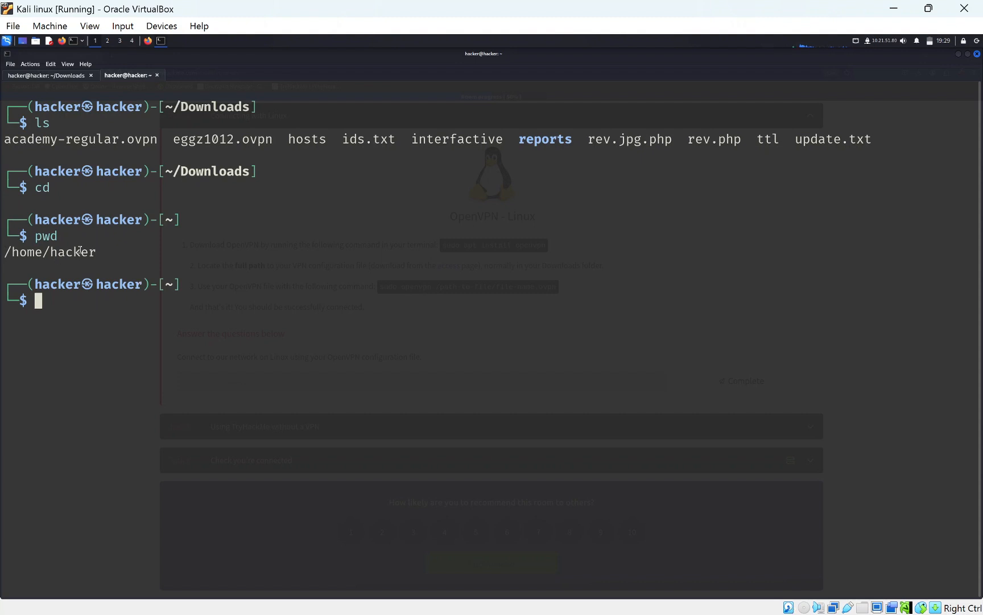
{"action": "type", "text": "sudo su"}
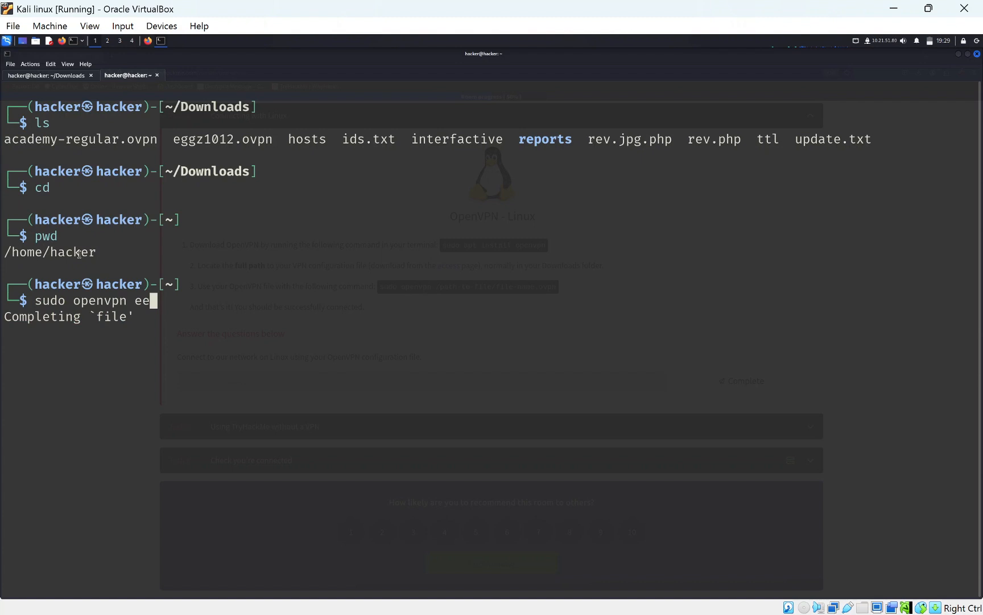
- Issue the sudo openvpn command for Downloads/eggz1012.ovpn with Tab completion
{"action": "key", "text": "Tab"}
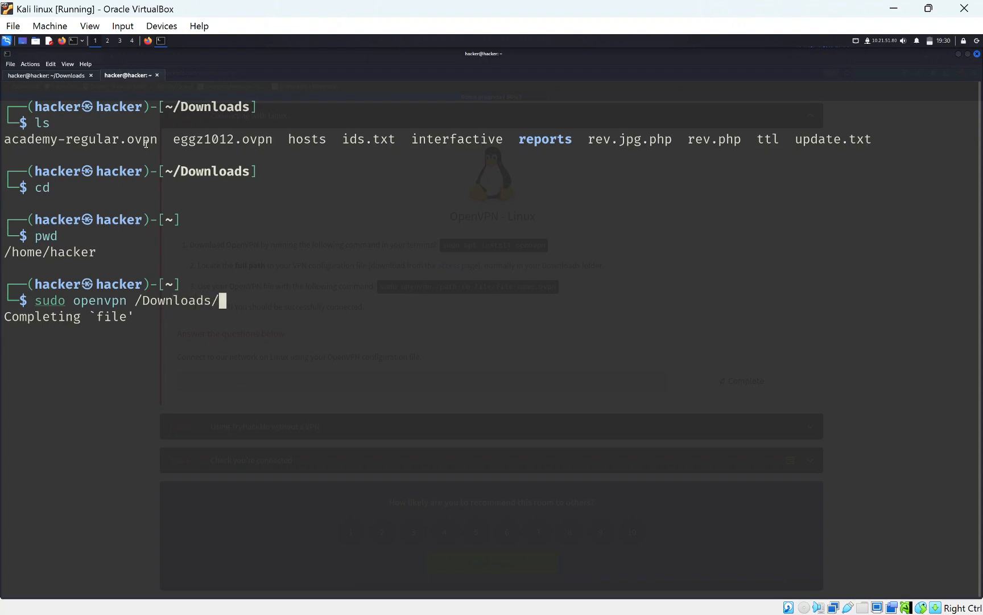
{"action": "type", "text": "eggz1012.opv"}
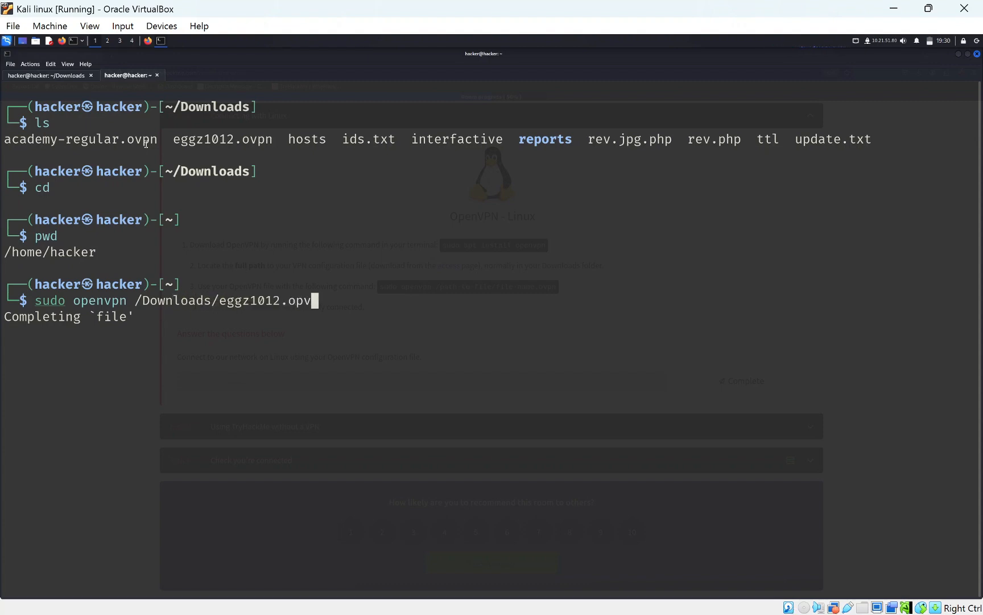
{"action": "type", "text": "n"}
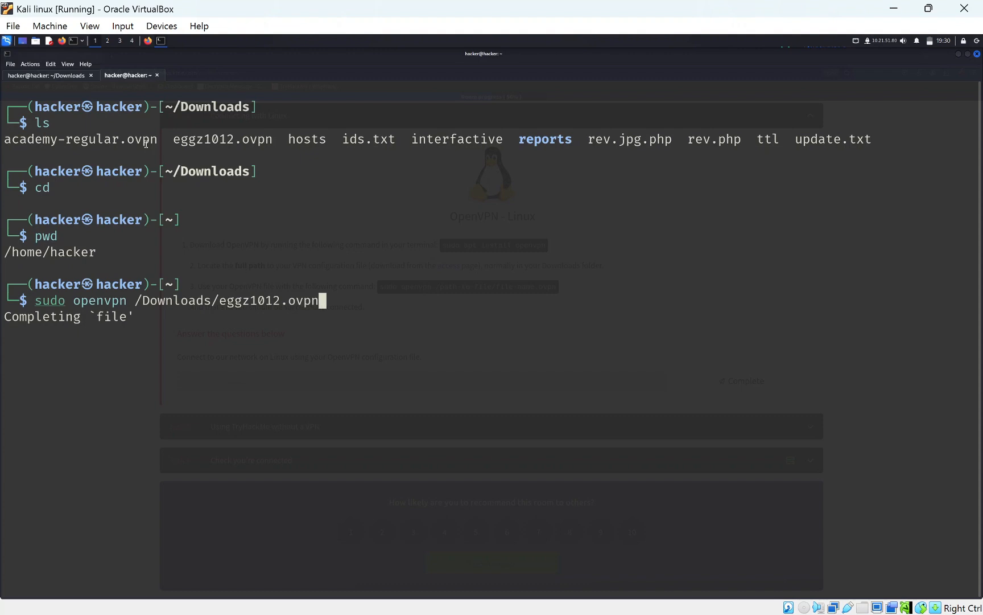
{"action": "key", "text": "ctrl+c"}
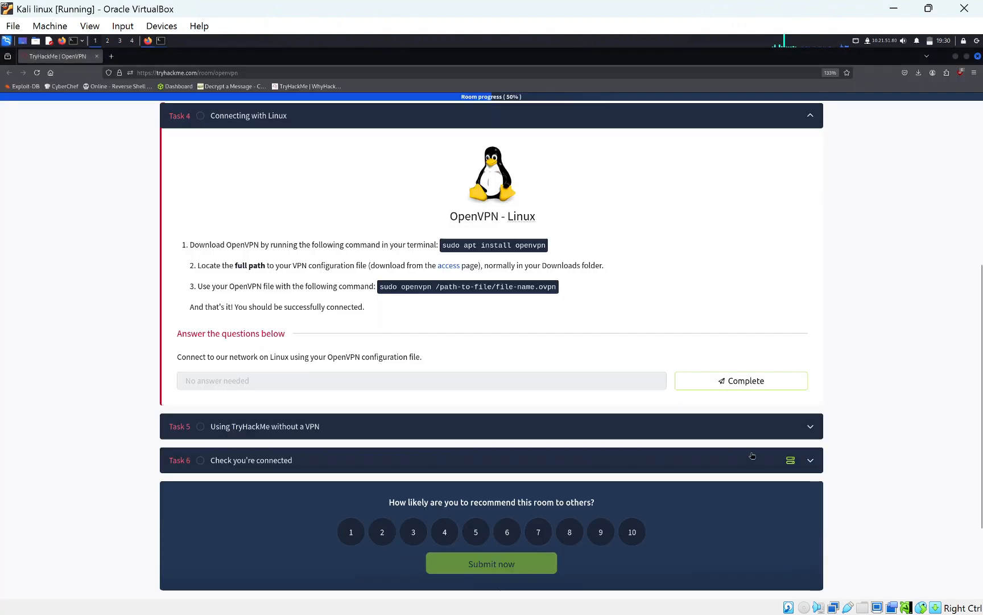
- Mark the Linux connection task complete and show the AttackBox machine choices
{"action": "left_click", "coordinate": [741, 380]}
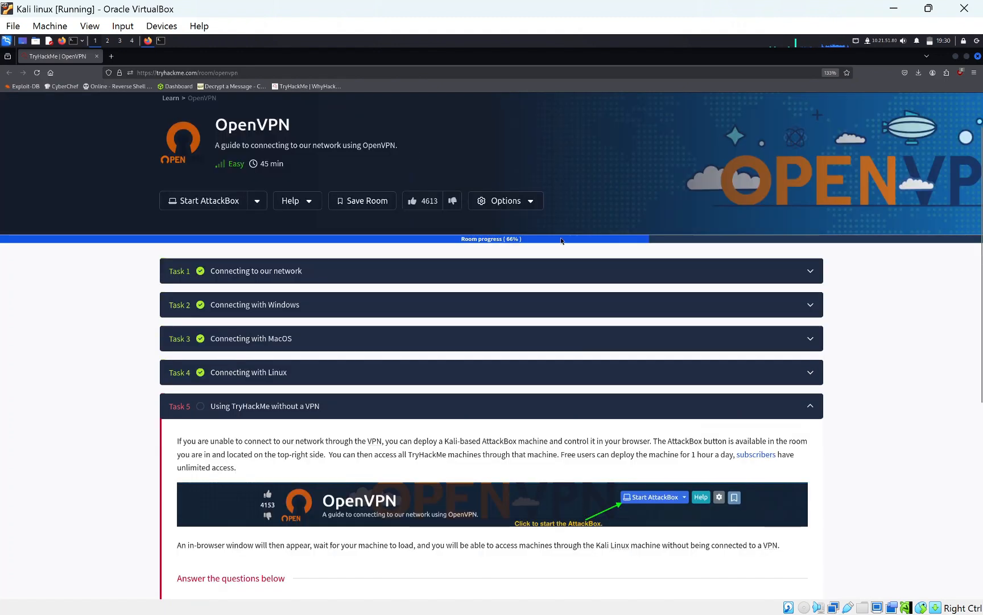
{"action": "left_click", "coordinate": [208, 200]}
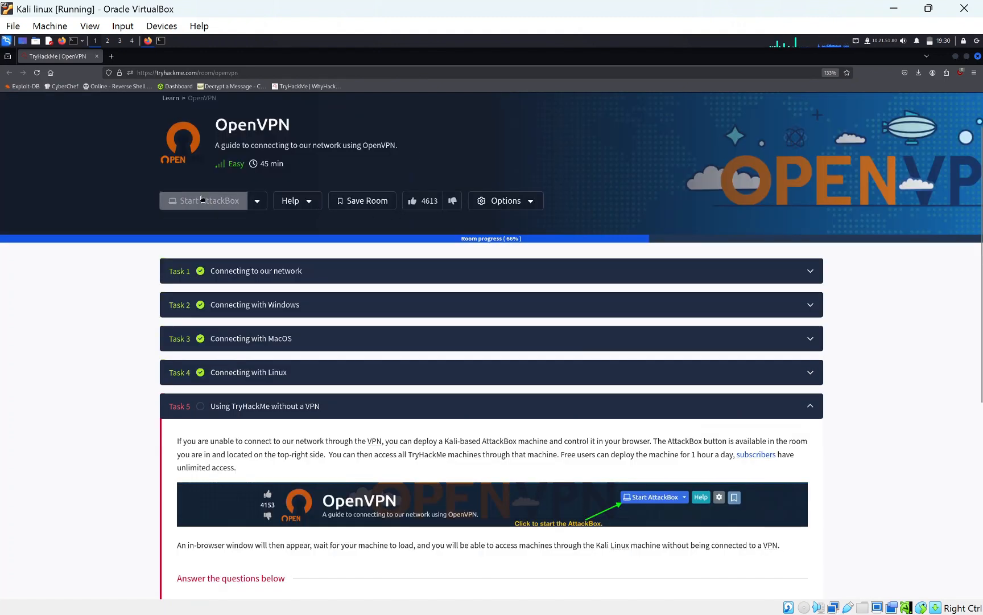
{"action": "left_click", "coordinate": [256, 200]}
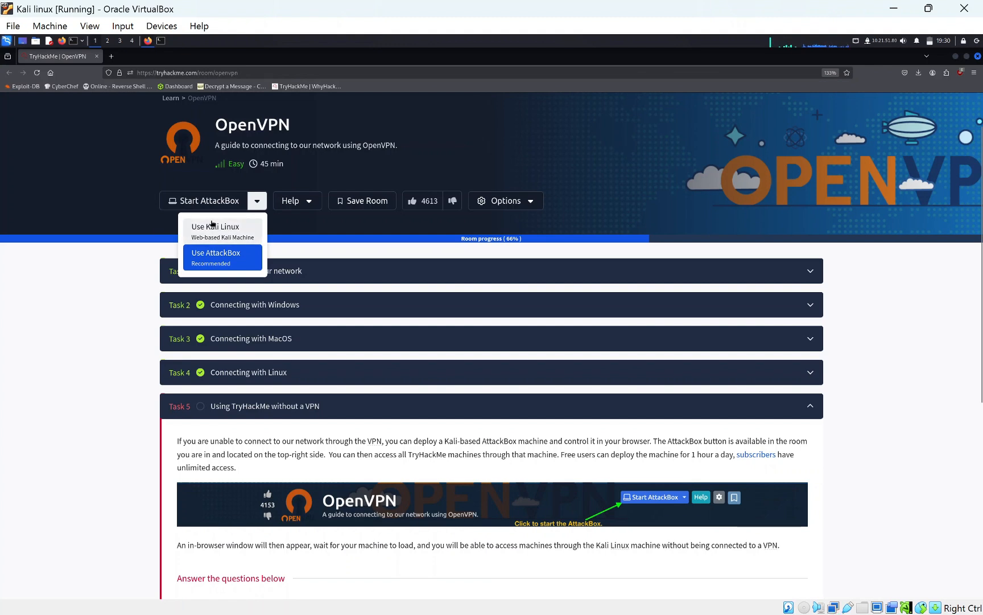
{"action": "mouse_move", "coordinate": [142, 252]}
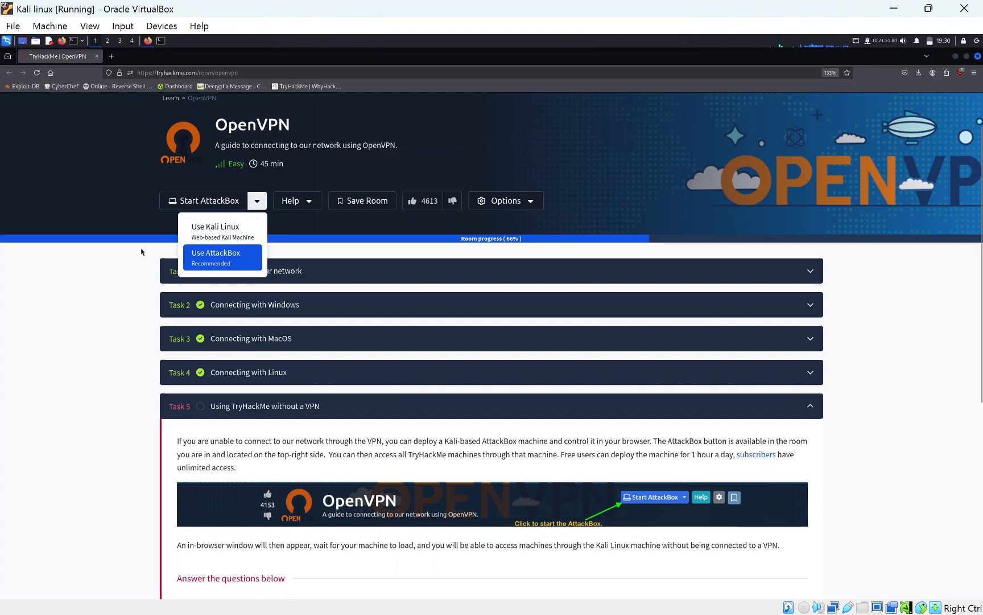
{"action": "mouse_move", "coordinate": [219, 272]}
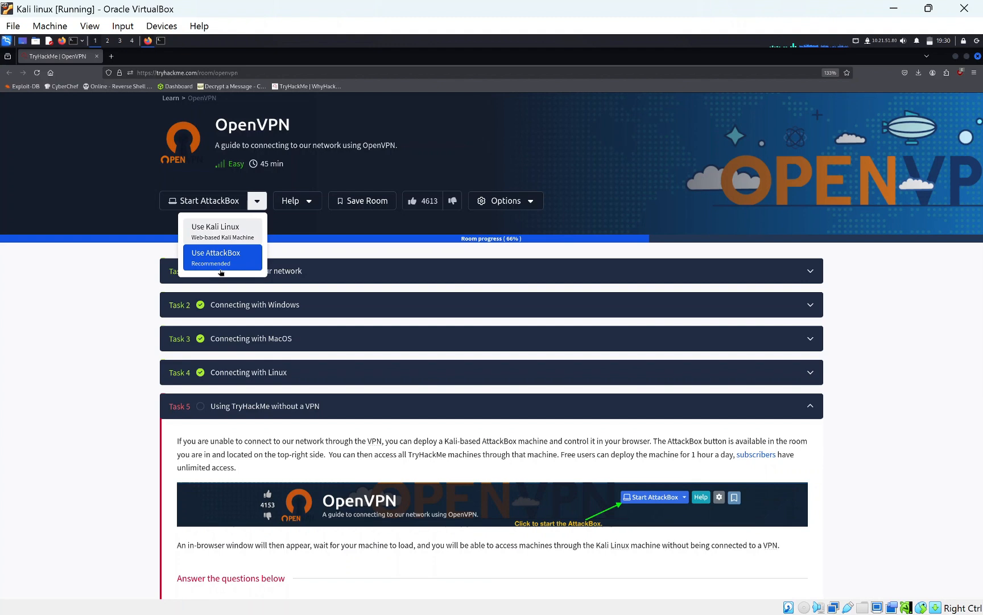
{"action": "mouse_move", "coordinate": [143, 206]}
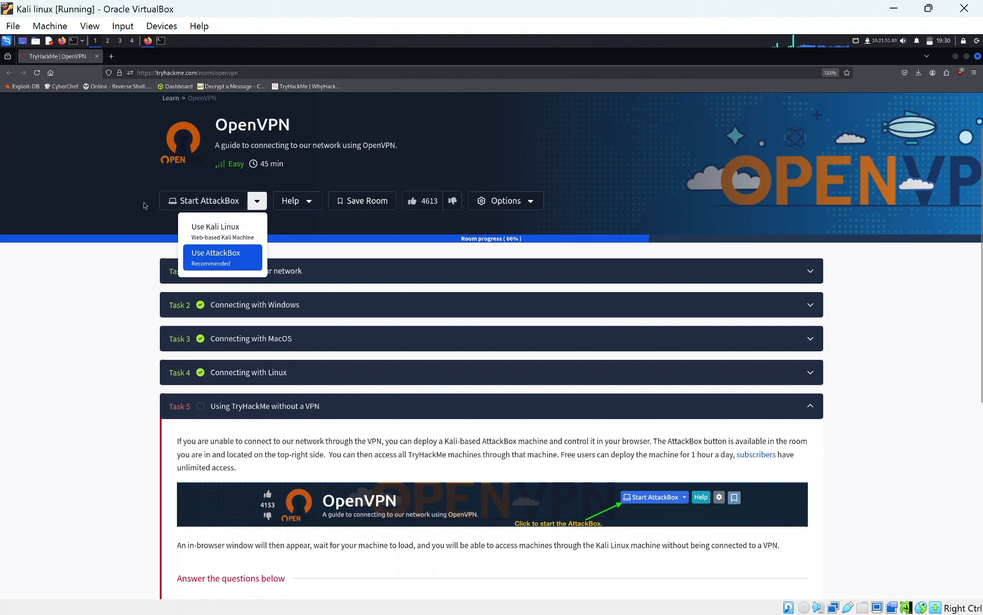
- Mark the no-VPN task complete, raising room progress to 83%
{"action": "scroll", "scroll_direction": "down", "scroll_amount": 3}
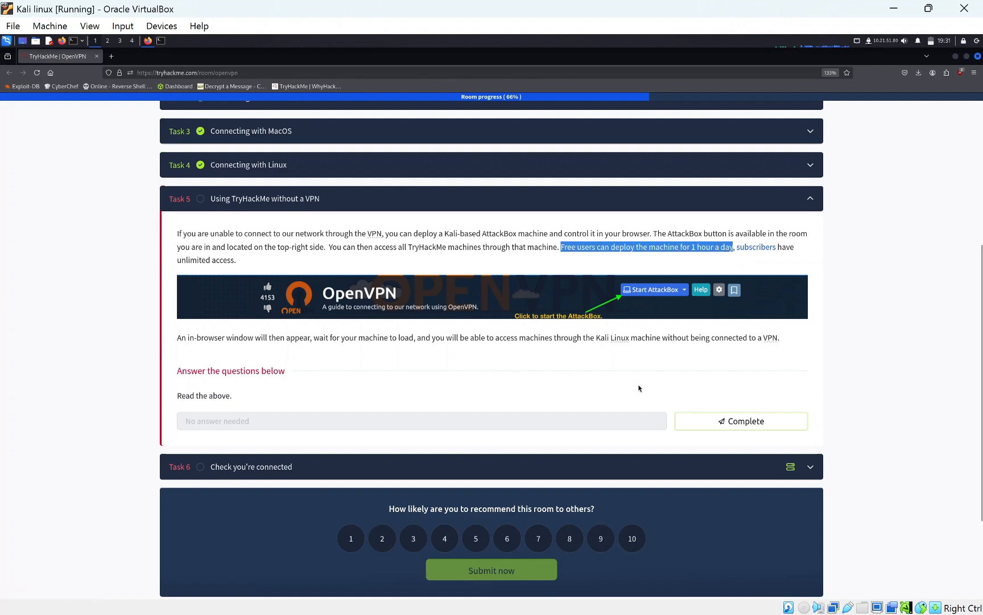
{"action": "left_click", "coordinate": [741, 421]}
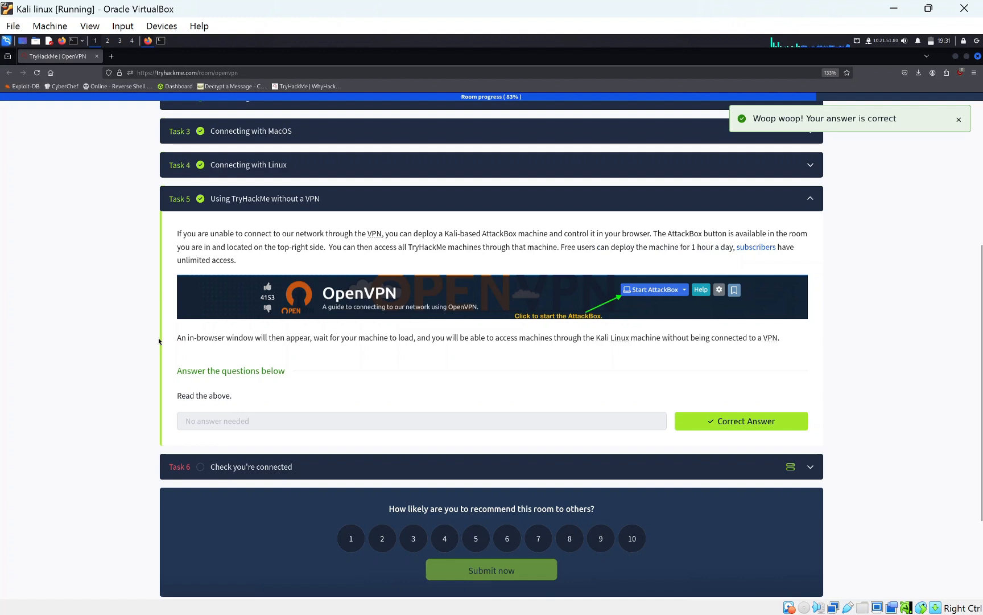
{"action": "mouse_move", "coordinate": [372, 416]}
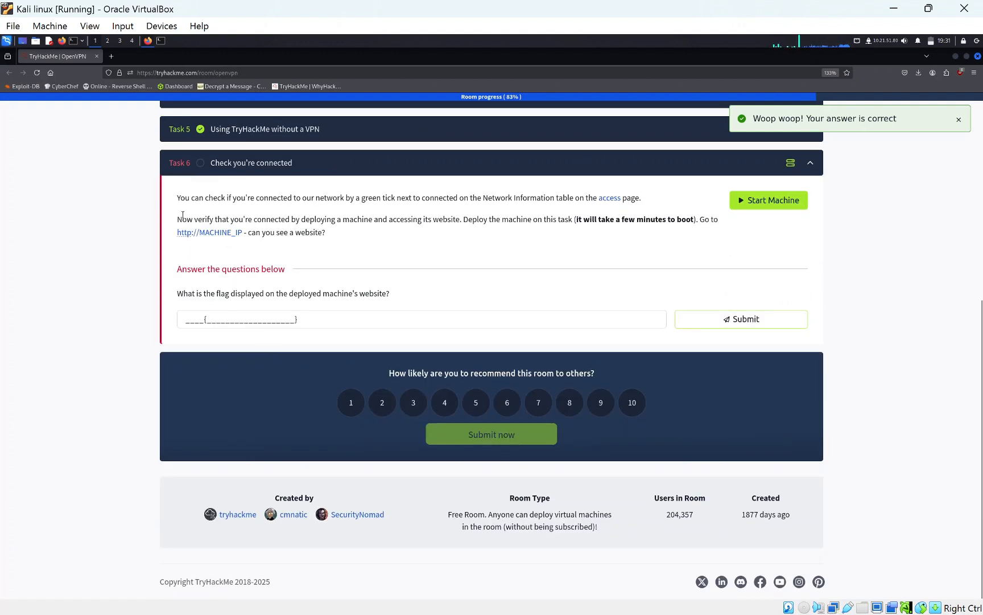
{"action": "left_click", "coordinate": [768, 200]}
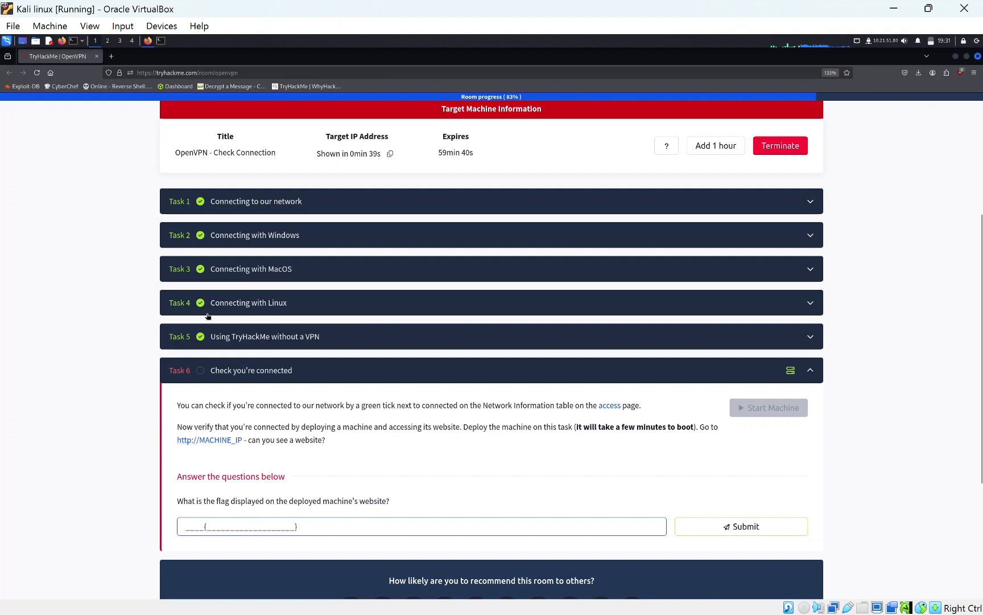
{"action": "left_click", "coordinate": [420, 526]}
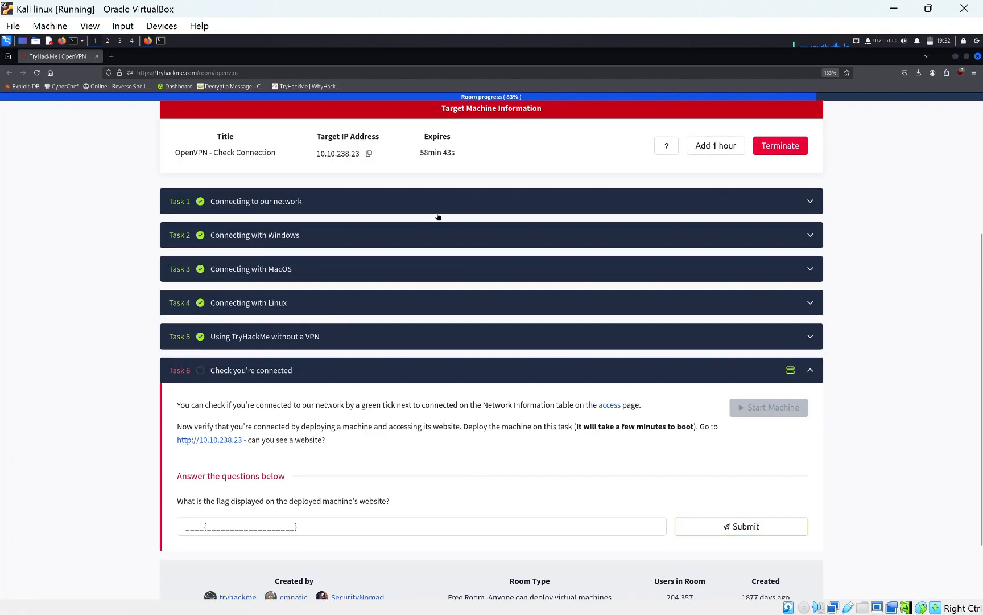
{"action": "mouse_move", "coordinate": [208, 439]}
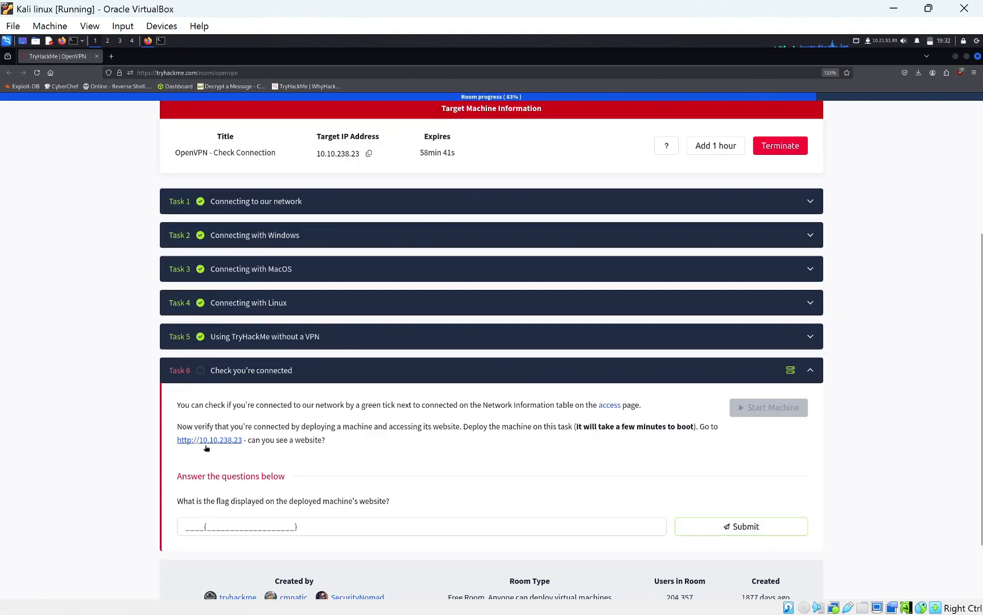
{"action": "left_click", "coordinate": [208, 439]}
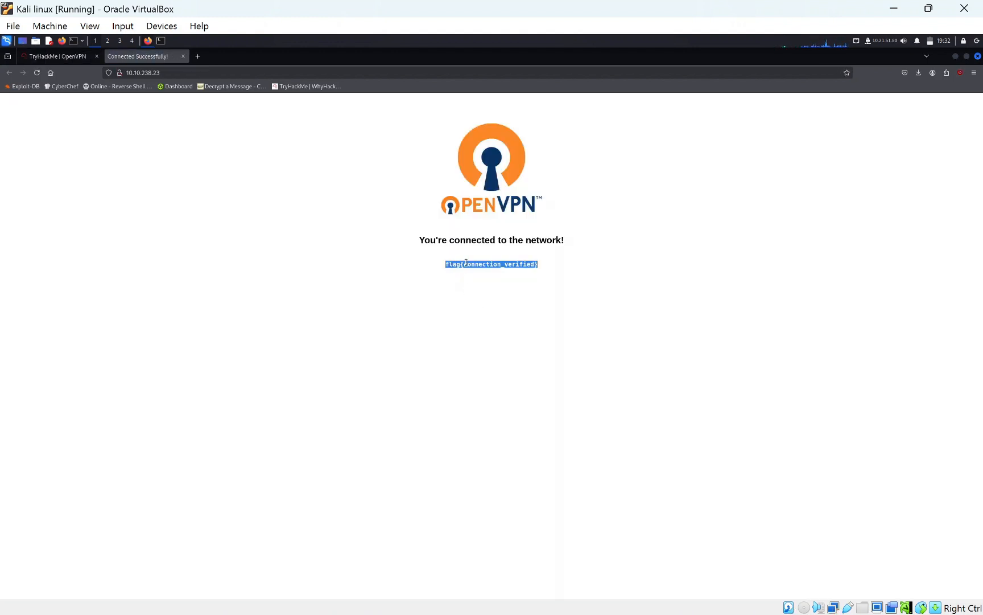
- Submit flag{connection_verified} as the Task 6 answer to finish the room
{"action": "left_click", "coordinate": [54, 57]}
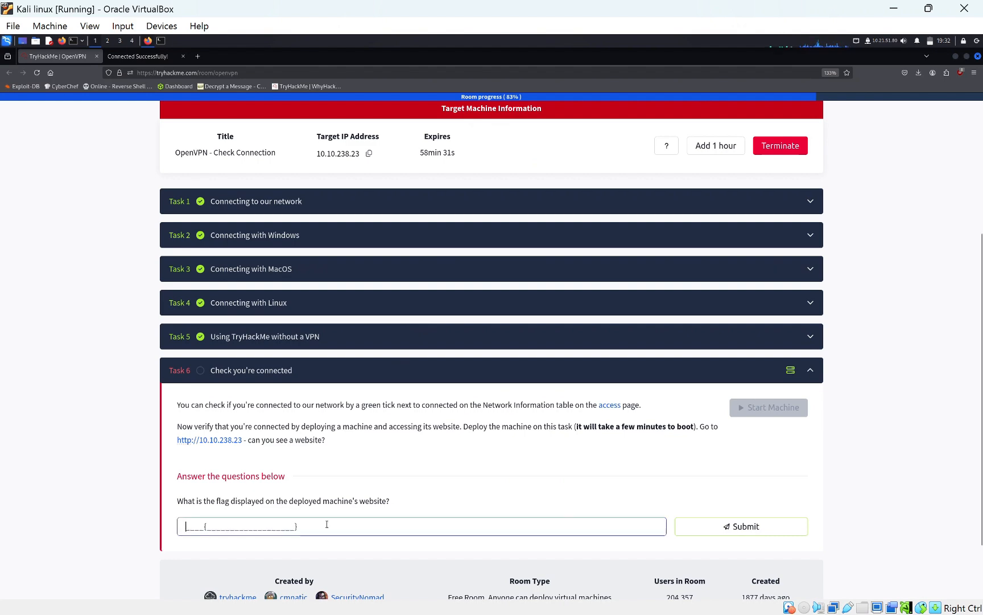
{"action": "left_click", "coordinate": [741, 526]}
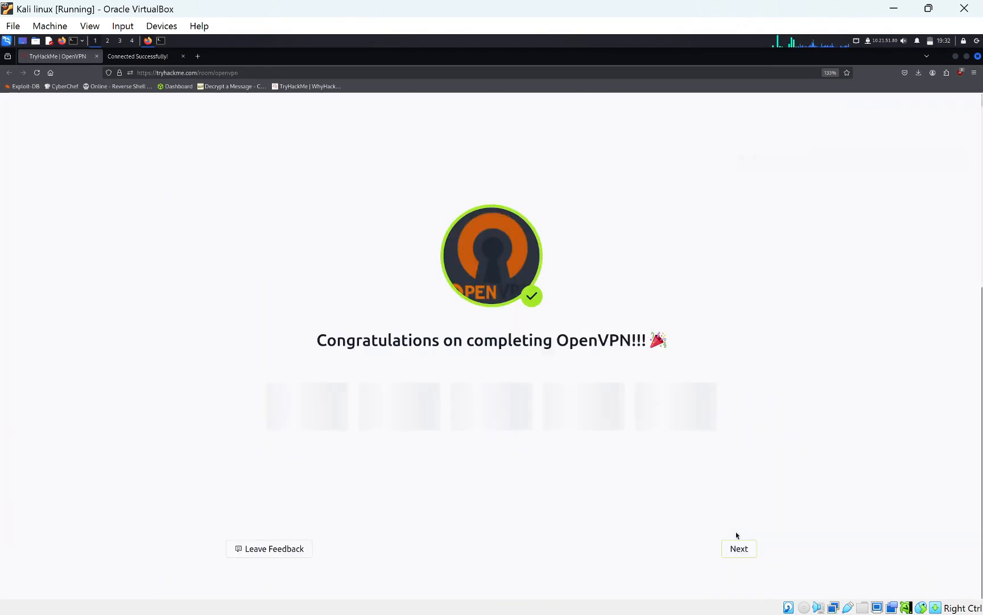